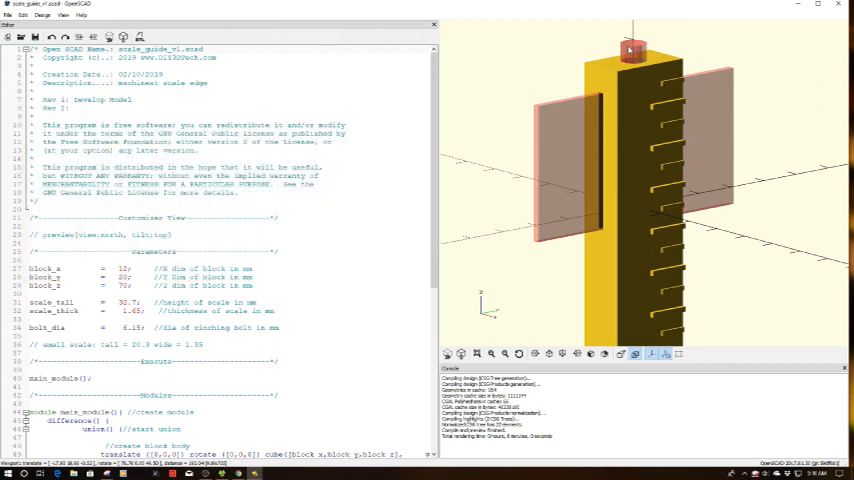
pyautogui.click(32, 48)
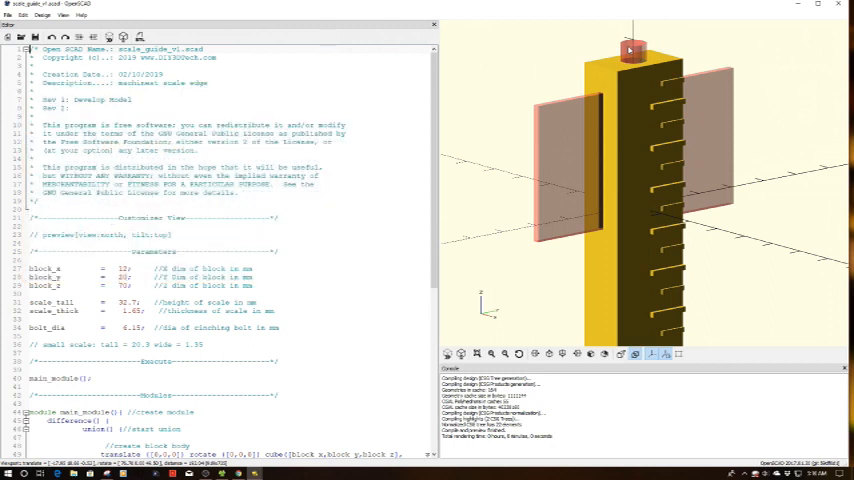